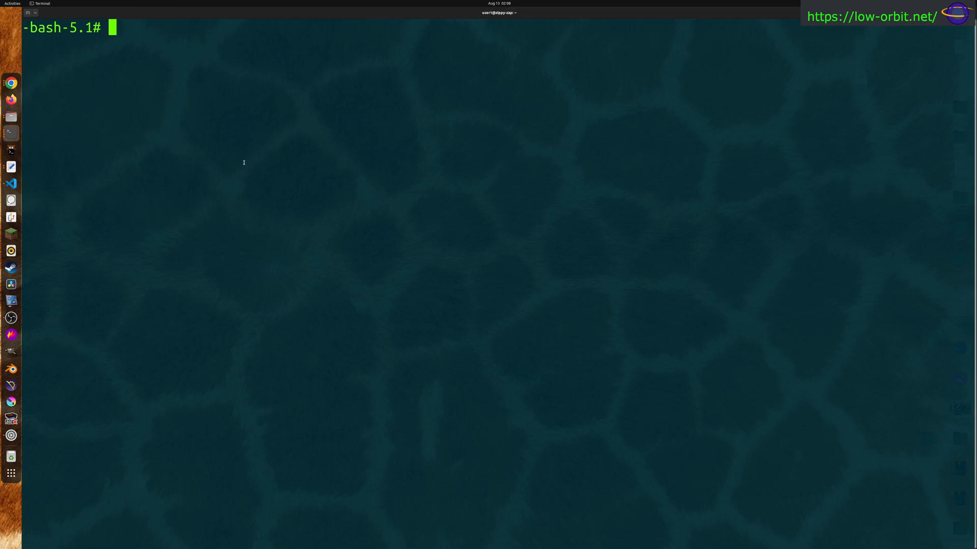
- Exit the root bash shell and return to the regular user's prompt
key(Return)
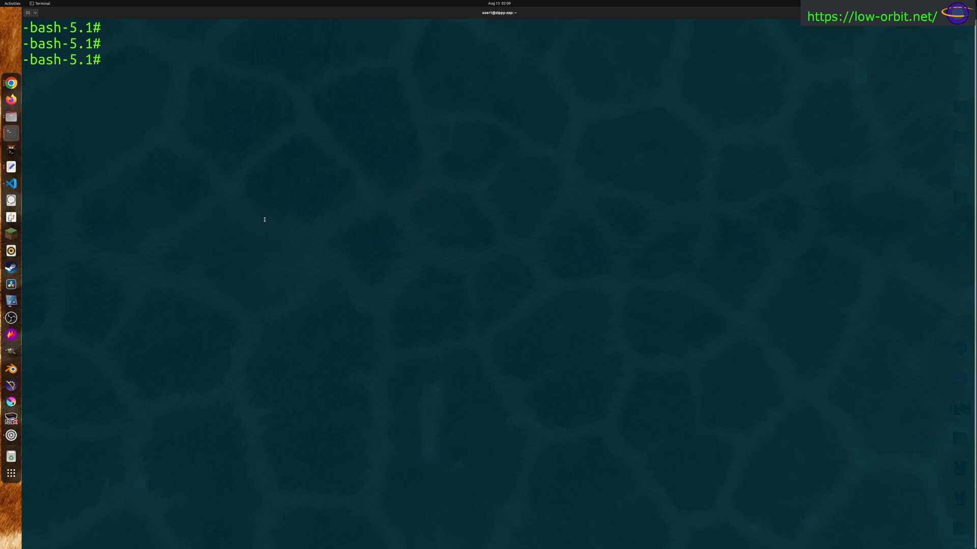
text(exit)
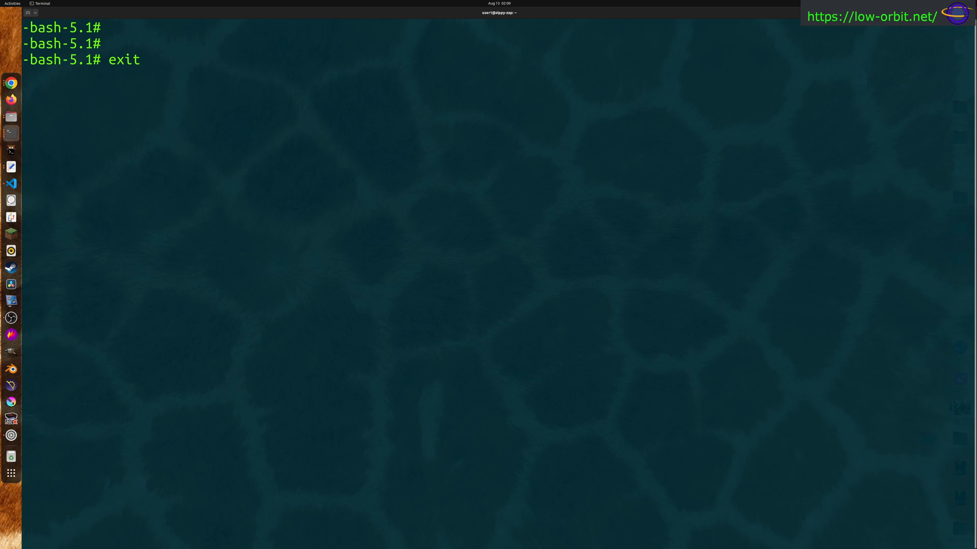
key(Return)
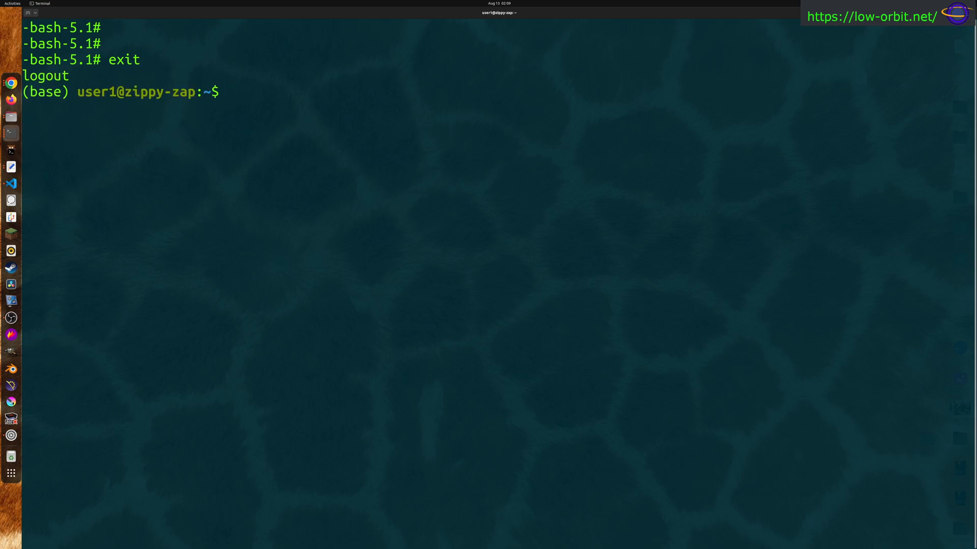
- Run sudo systemctl status mysql with the sudo password, showing MySQL active (running), then recall the command
text(s)
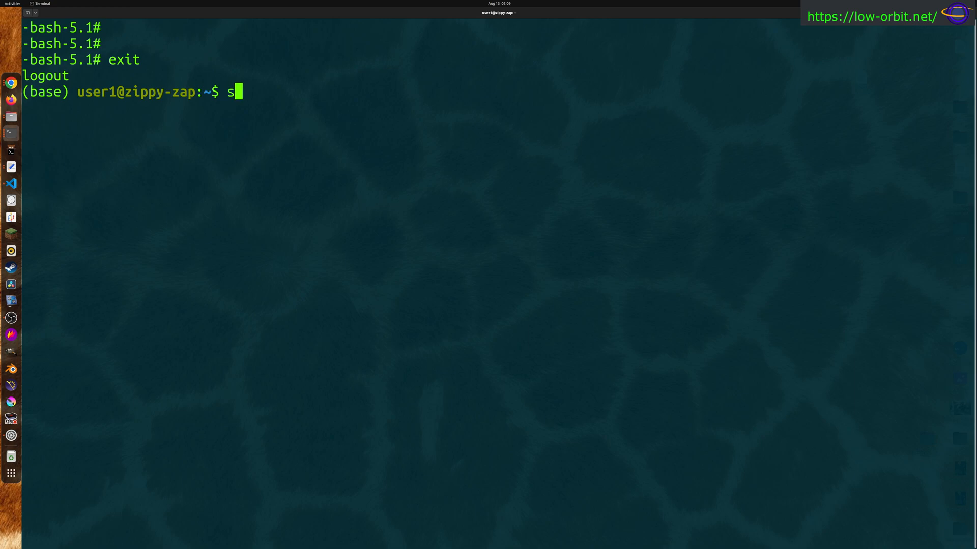
text(udo syste)
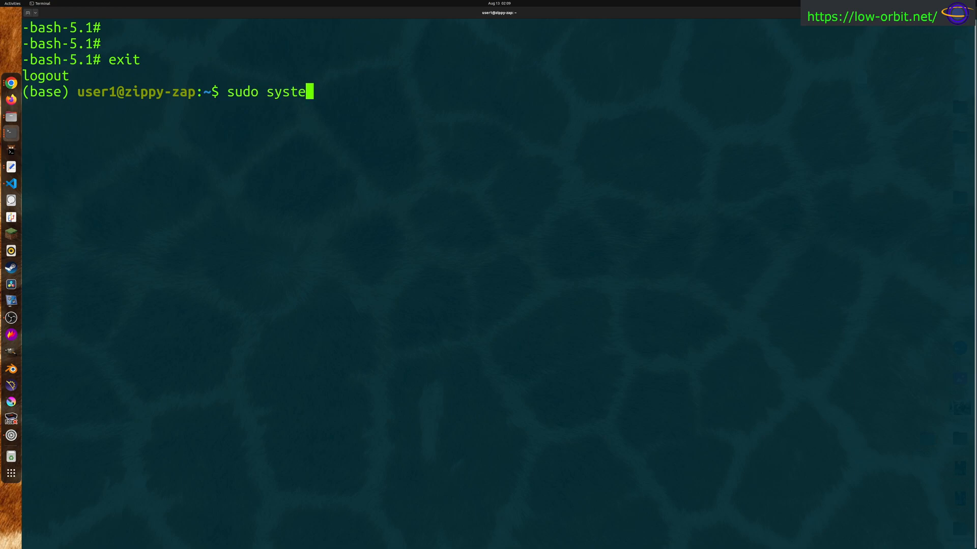
text(mctl)
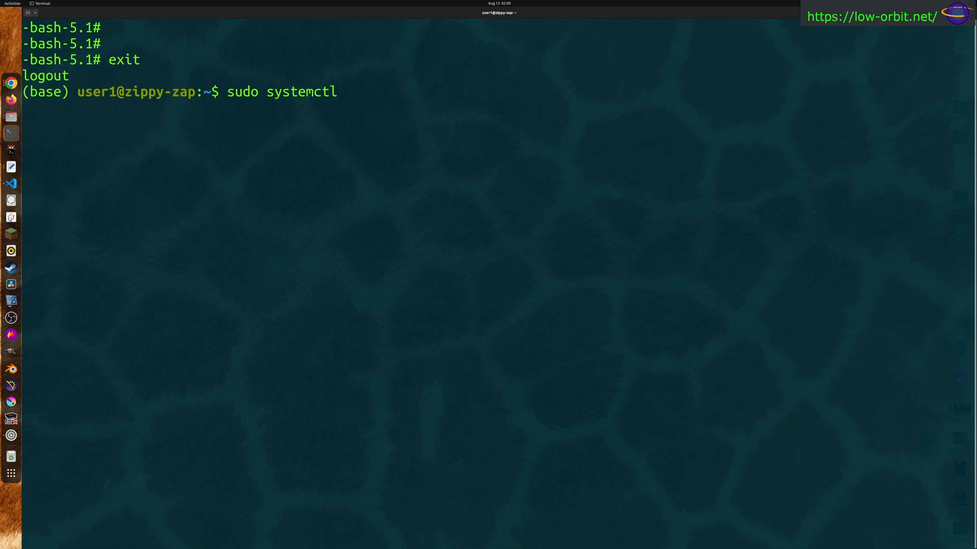
text(status)
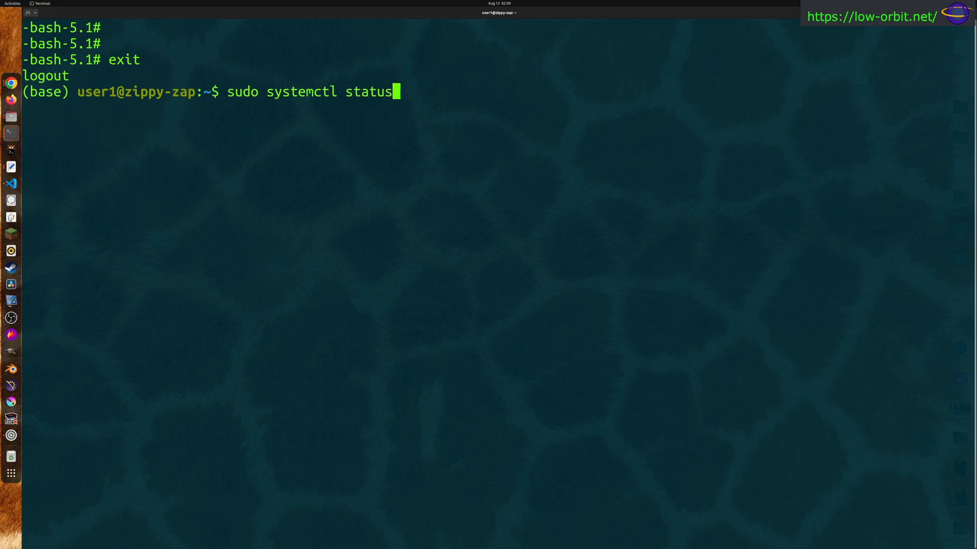
text(mysql)
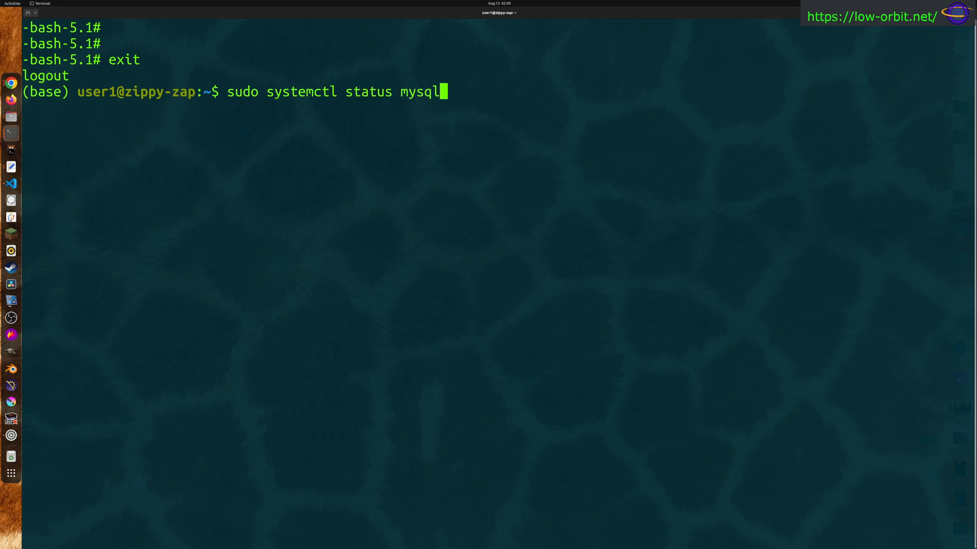
key(Return)
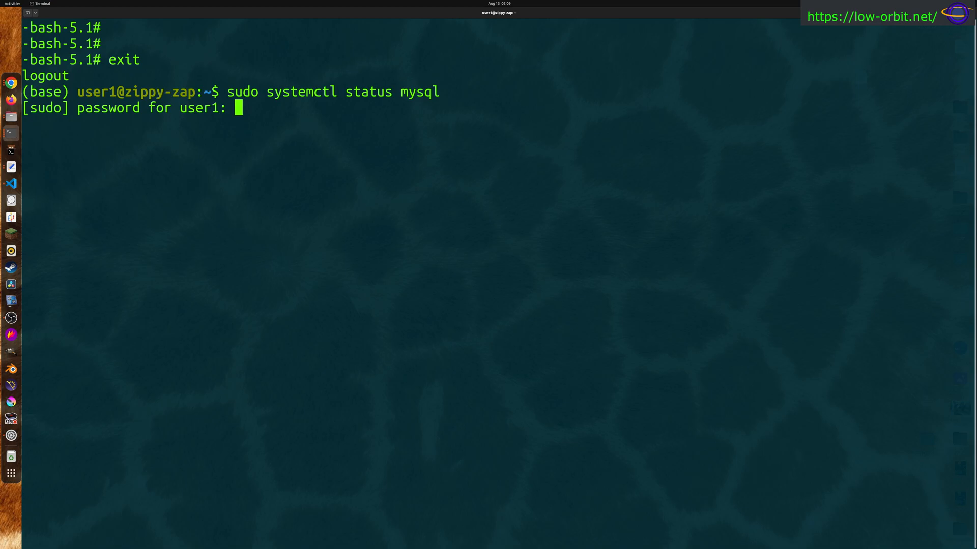
key(Return)
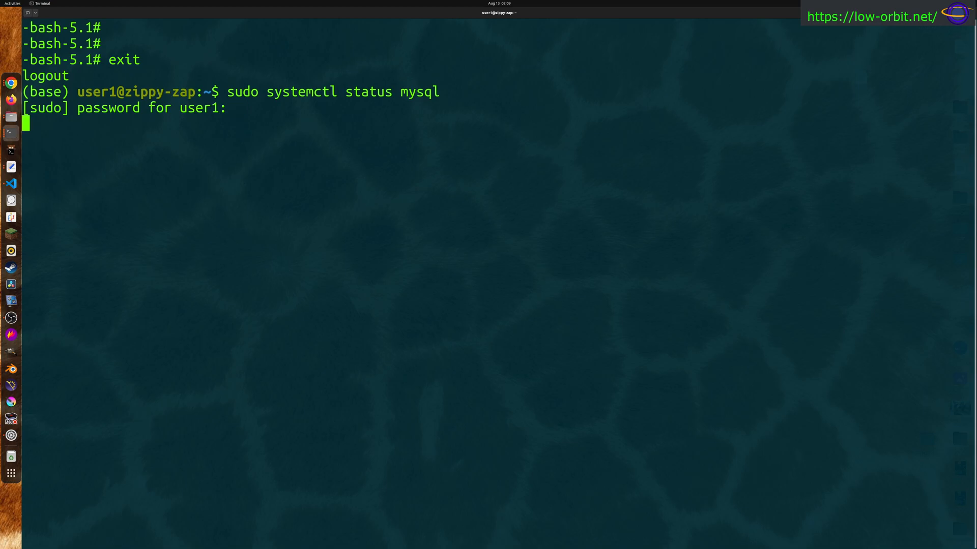
key(Return)
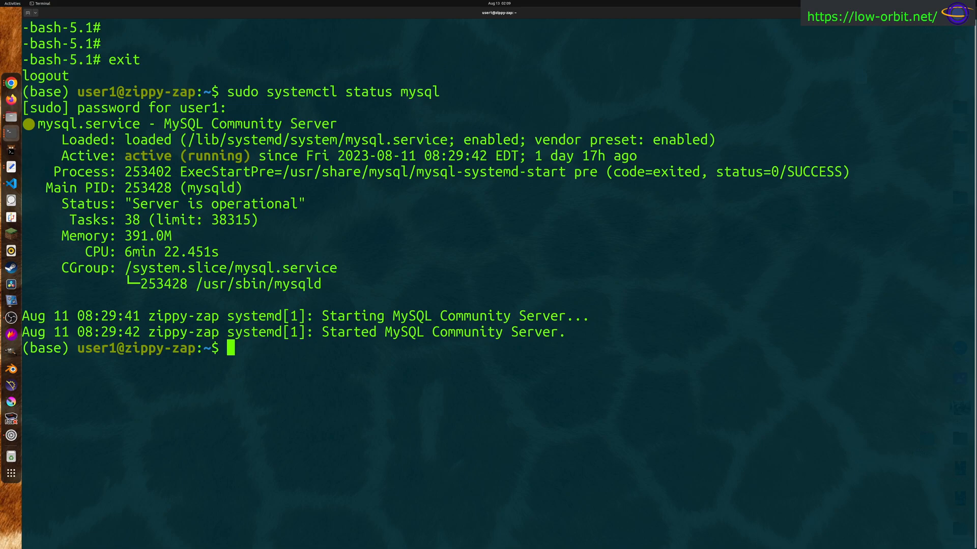
key(Up)
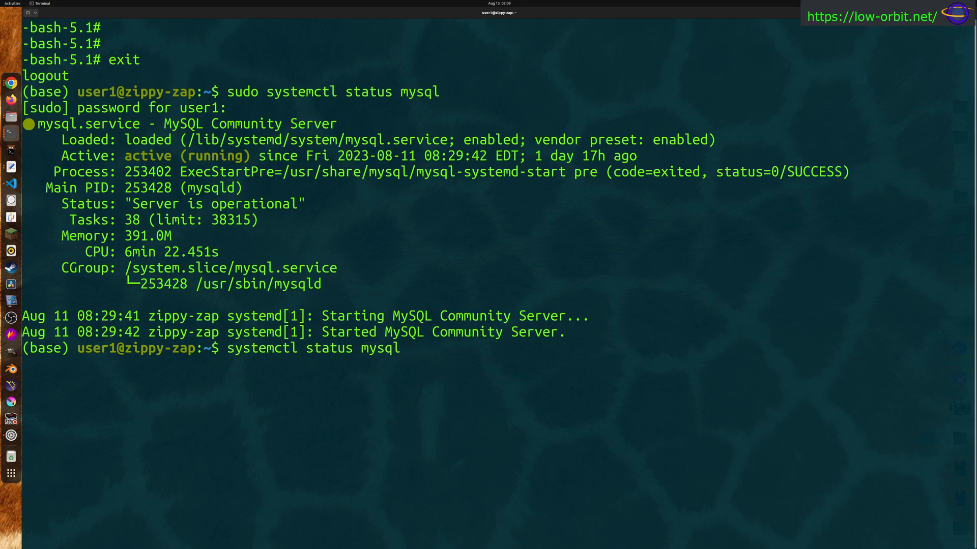
- Restart MySQL via sudo systemctl restart mysql and prepare a new status check
text(sudo)
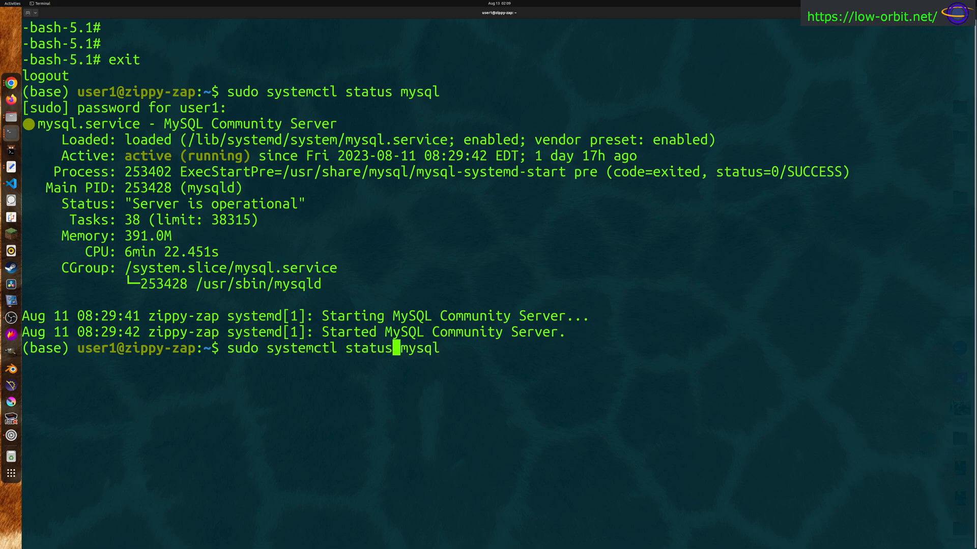
text(restart)
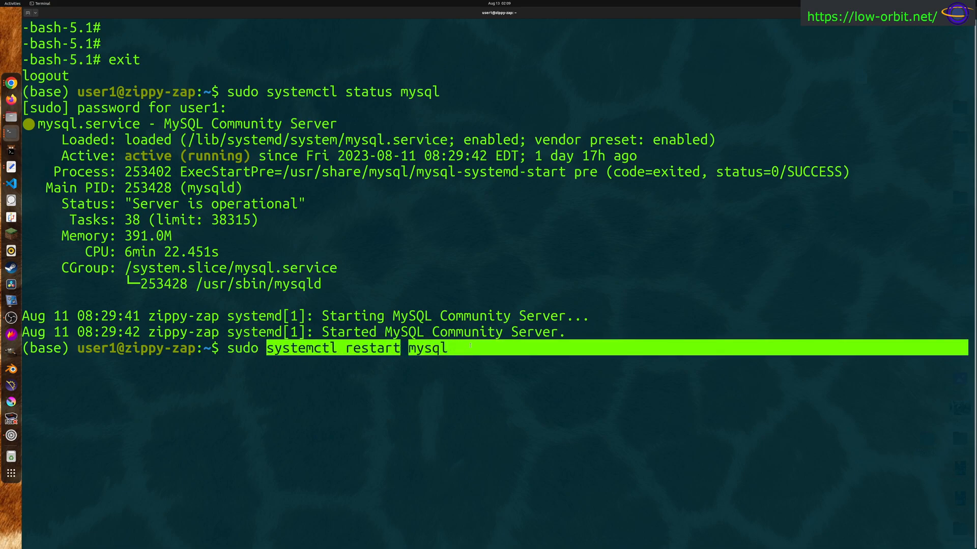
key(Return)
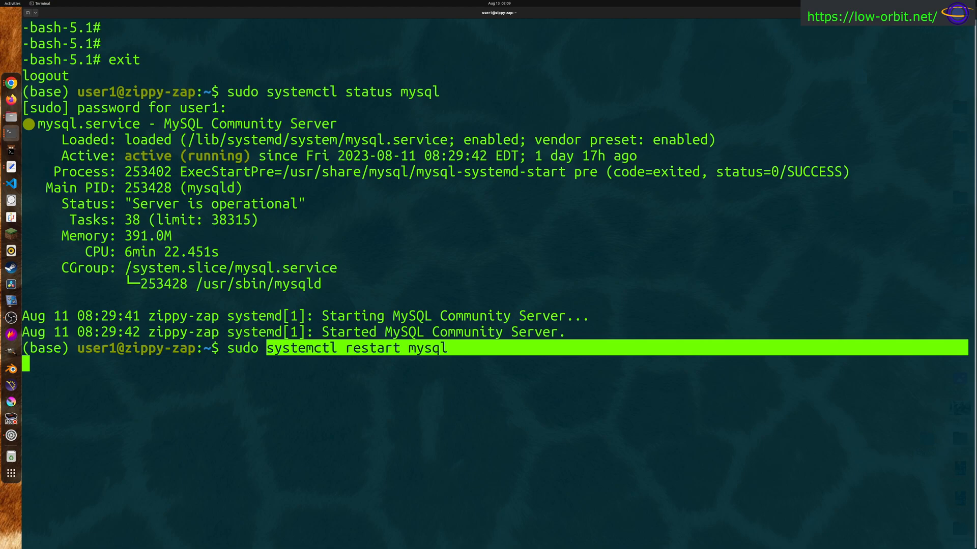
key(Return)
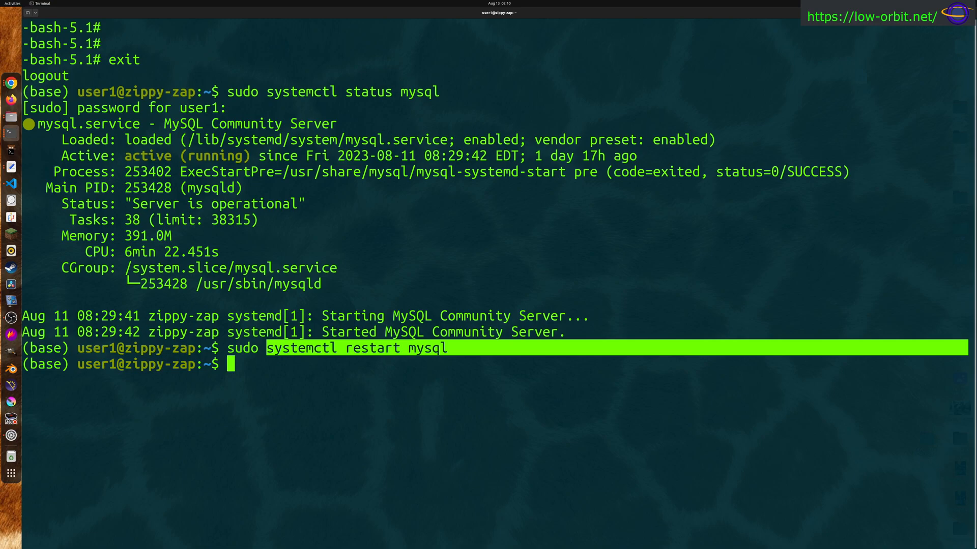
text(sudo systemctl status mysql)
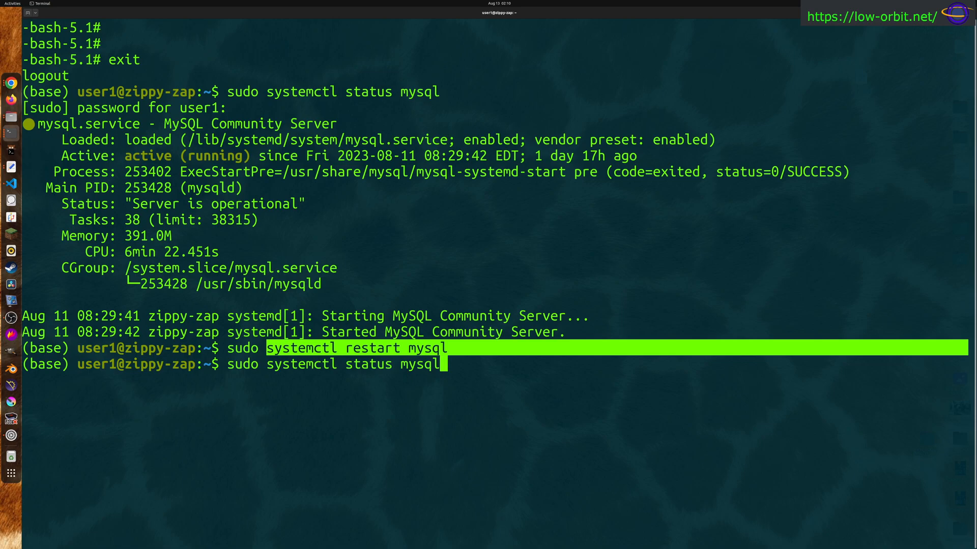
key(Return)
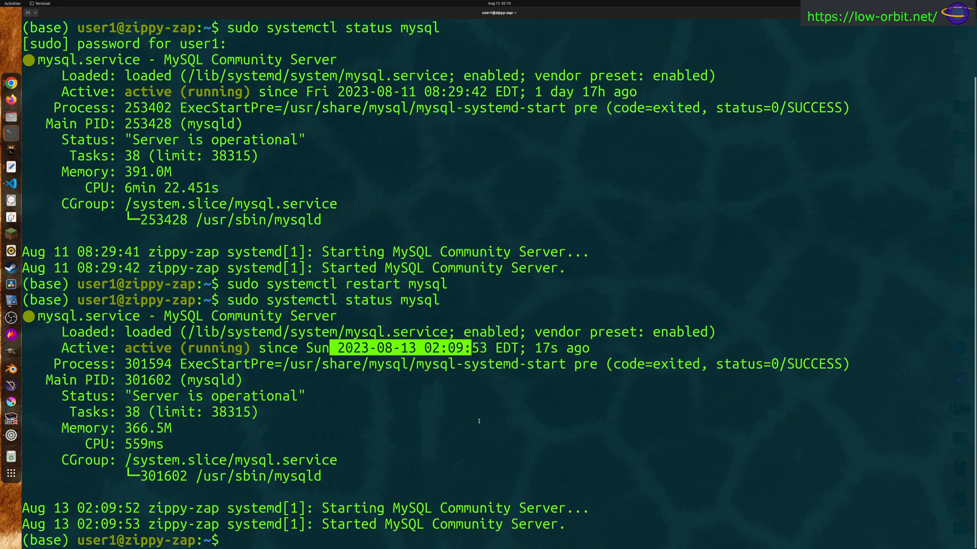
text(sudo systemctl status mysql)
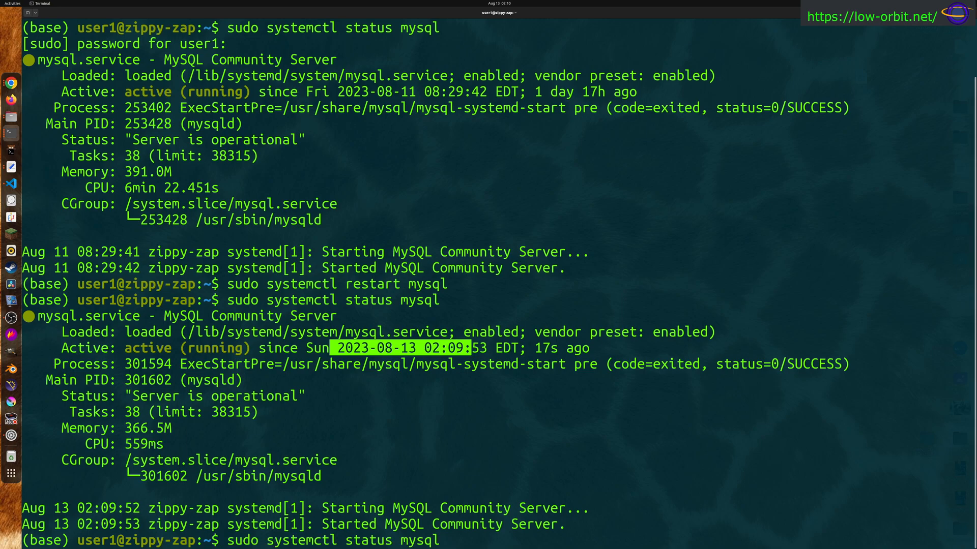
mouse_move(440, 539)
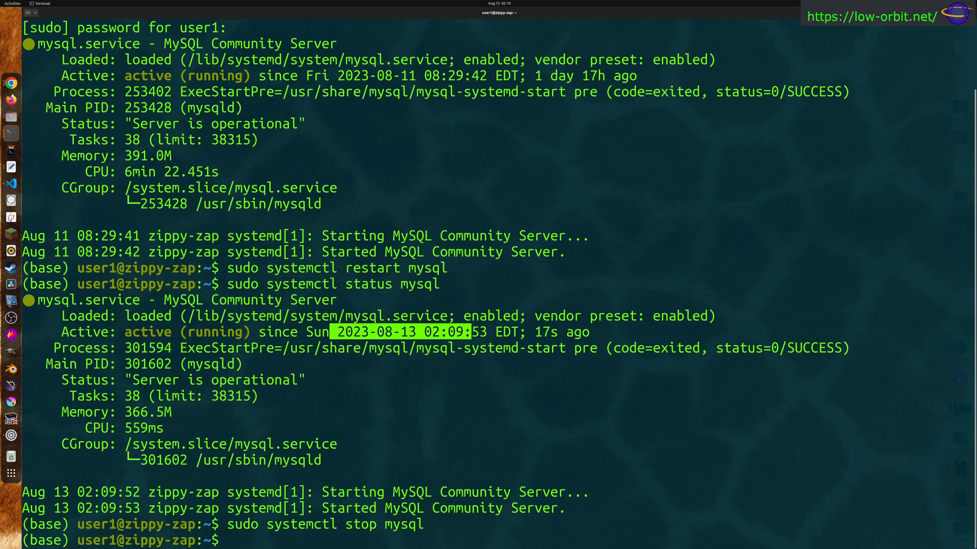
- Stop MySQL with sudo systemctl stop mysql and check its status
text(sudo systemctl stop mysql)
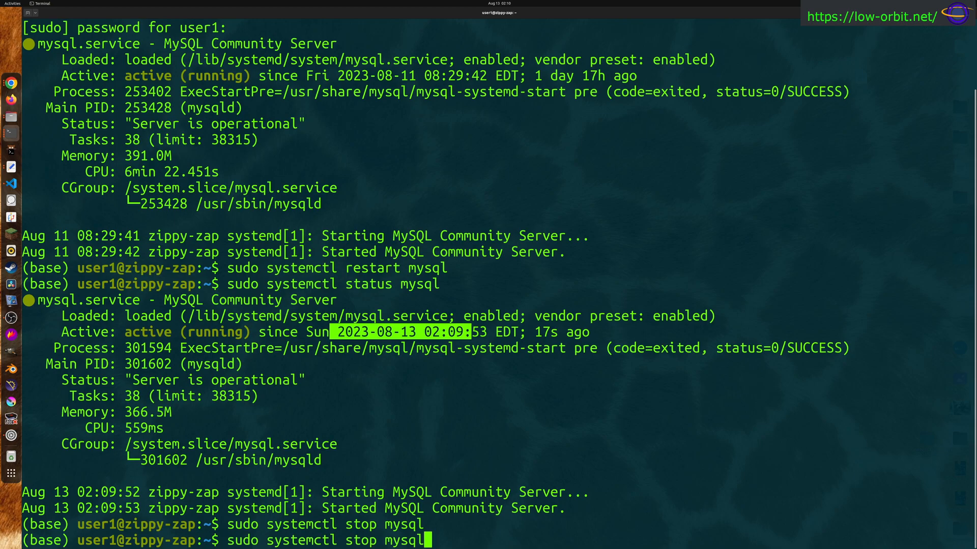
key(Left)
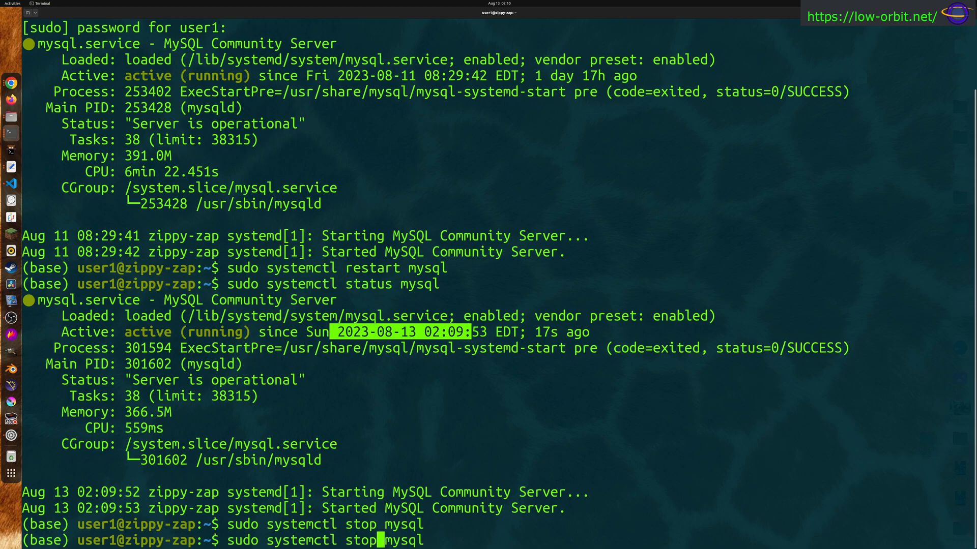
key(BackSpace)
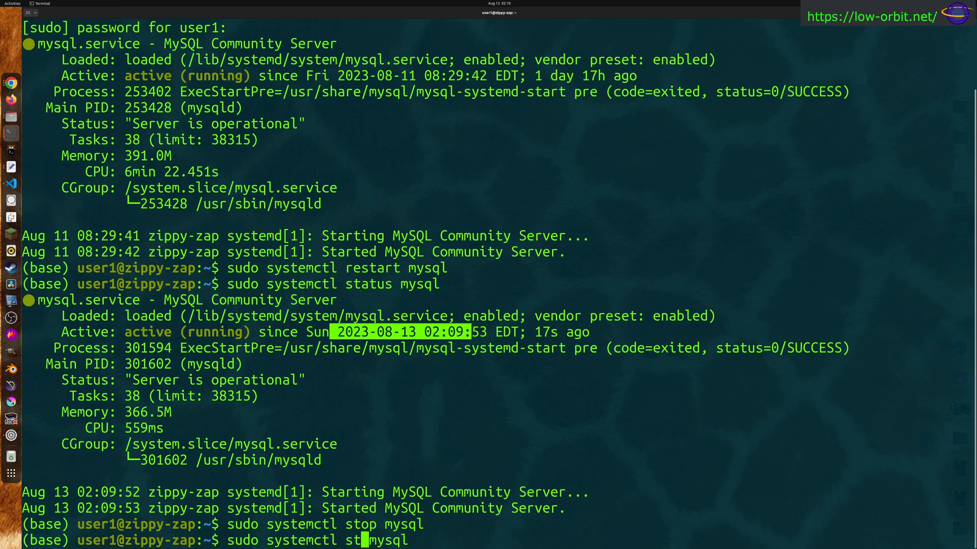
text(at)
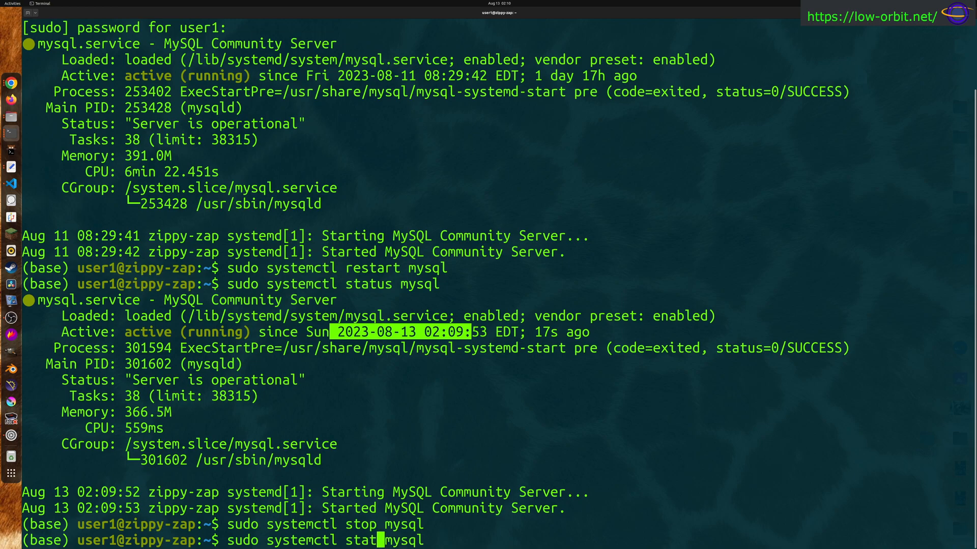
text(us)
key(Return)
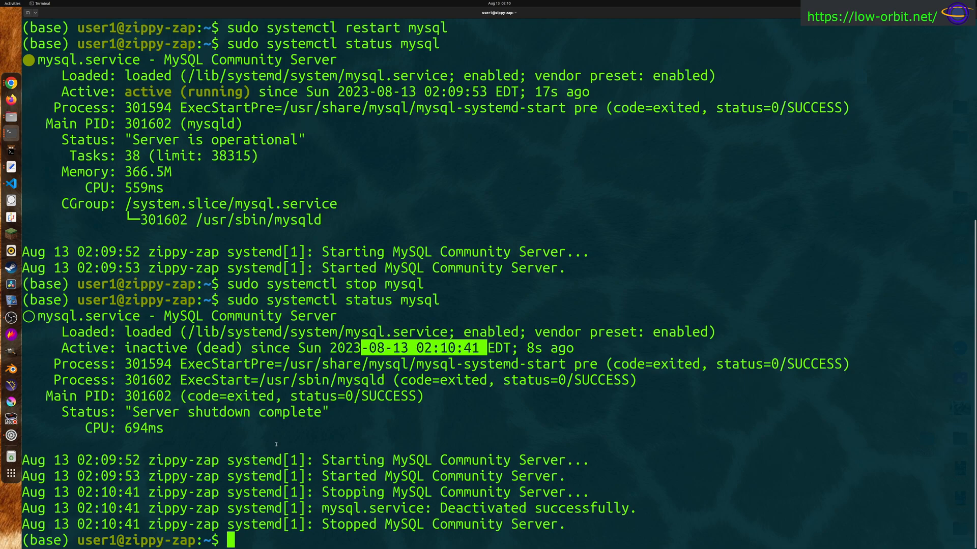
mouse_move(500, 534)
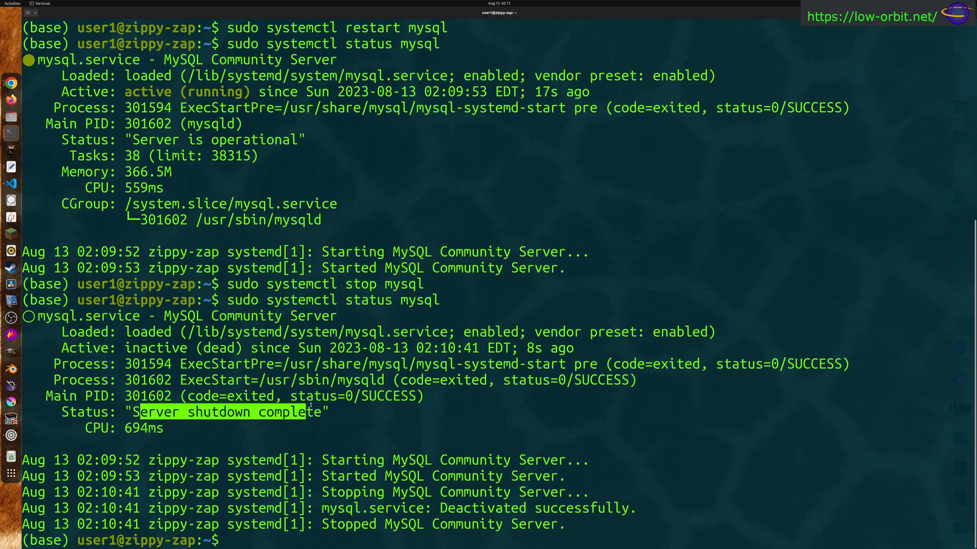
- Start MySQL again with sudo systemctl start mysql and verify it reads active (running), server operational
text(sudo systemctl status mysql)
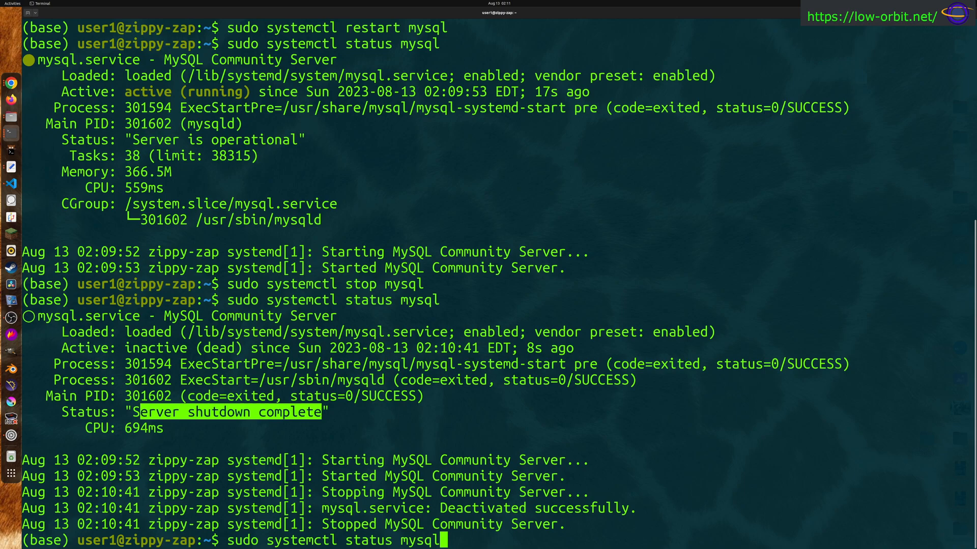
text(stop mysql)
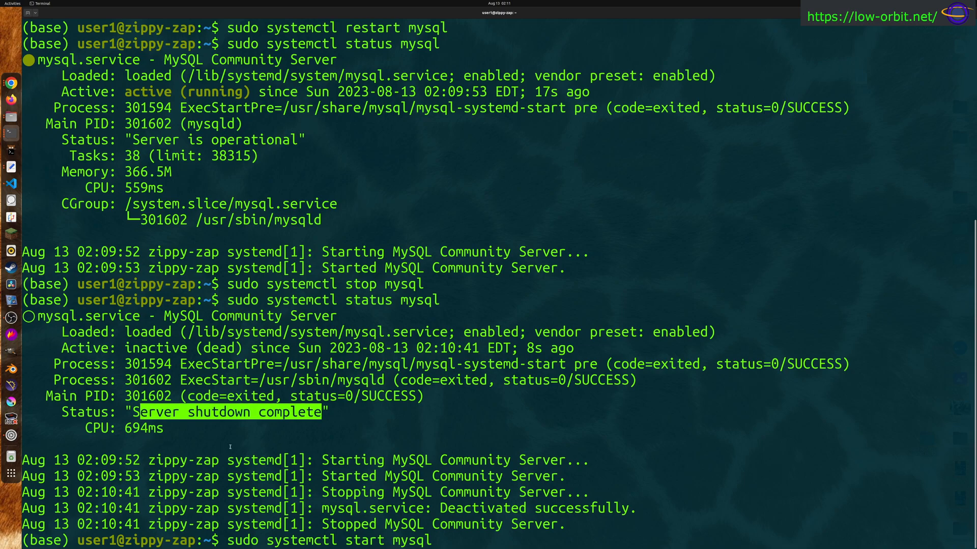
double_click(305, 540)
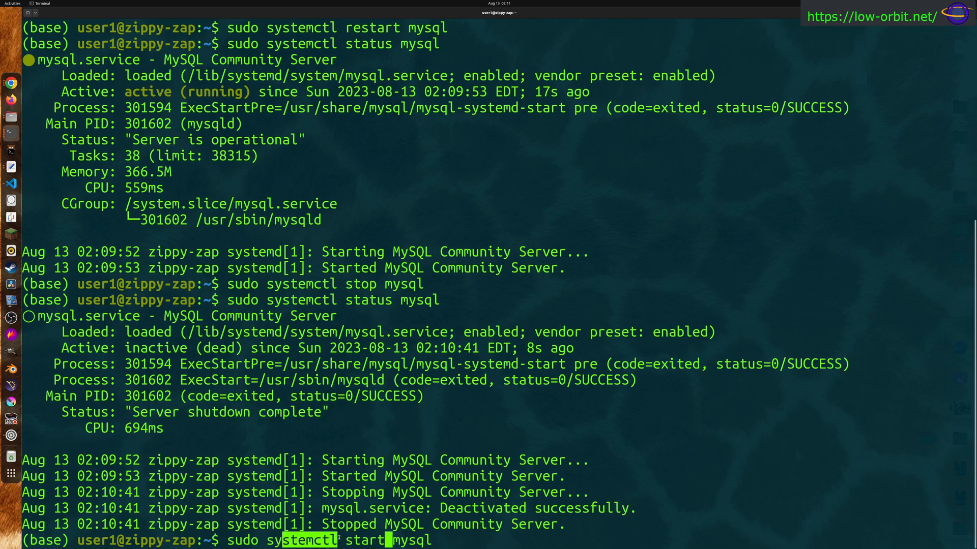
double_click(365, 541)
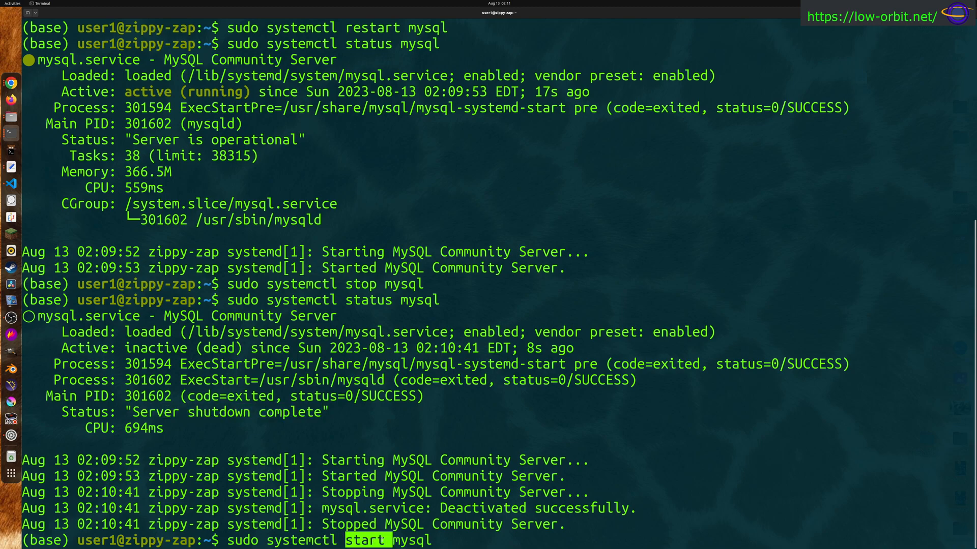
double_click(411, 540)
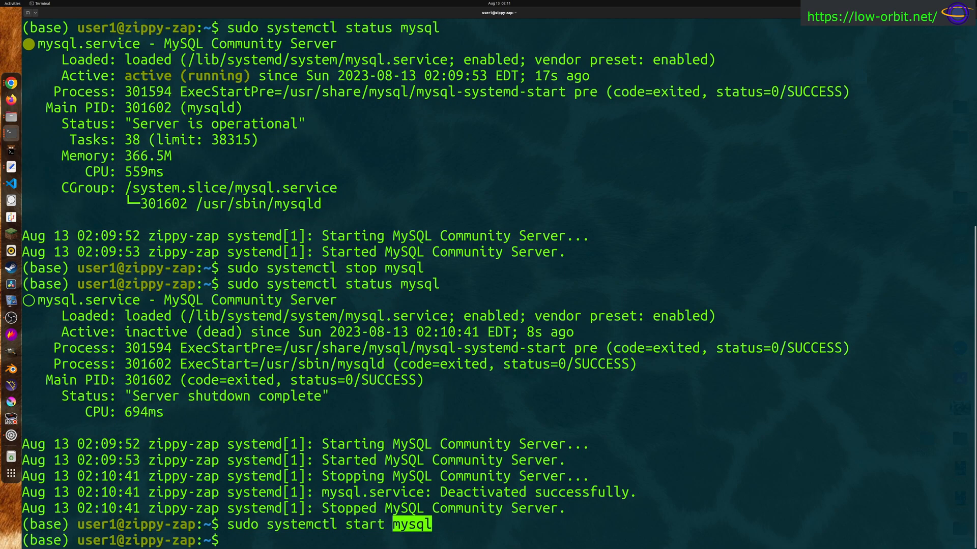
key(Return)
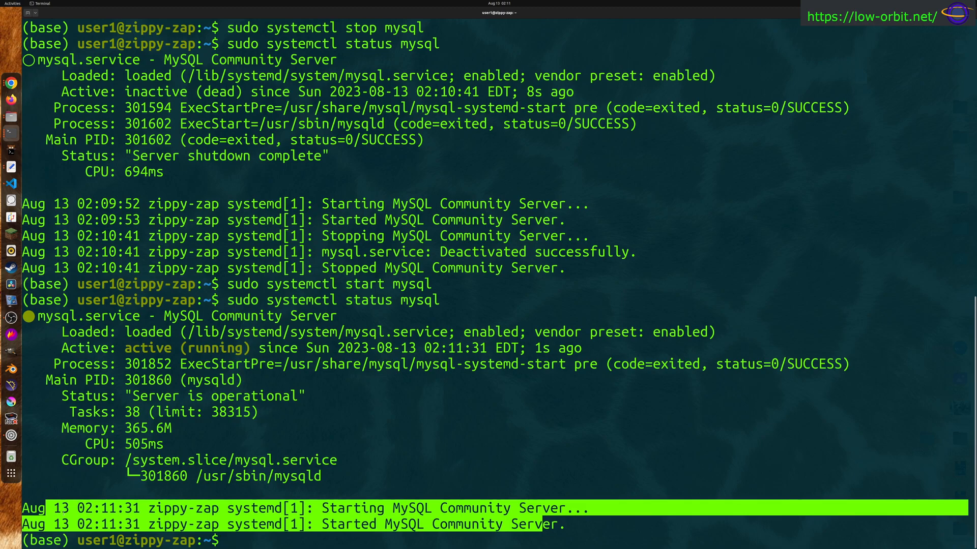
mouse_move(593, 493)
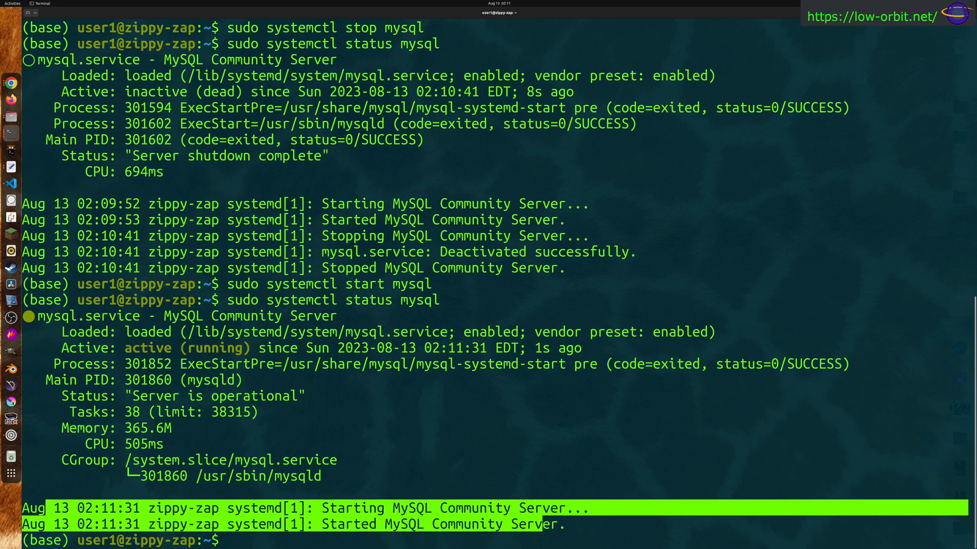
- Check MySQL status with the service-style command sudo service mysql status
text(sudo systemctl status mysql)
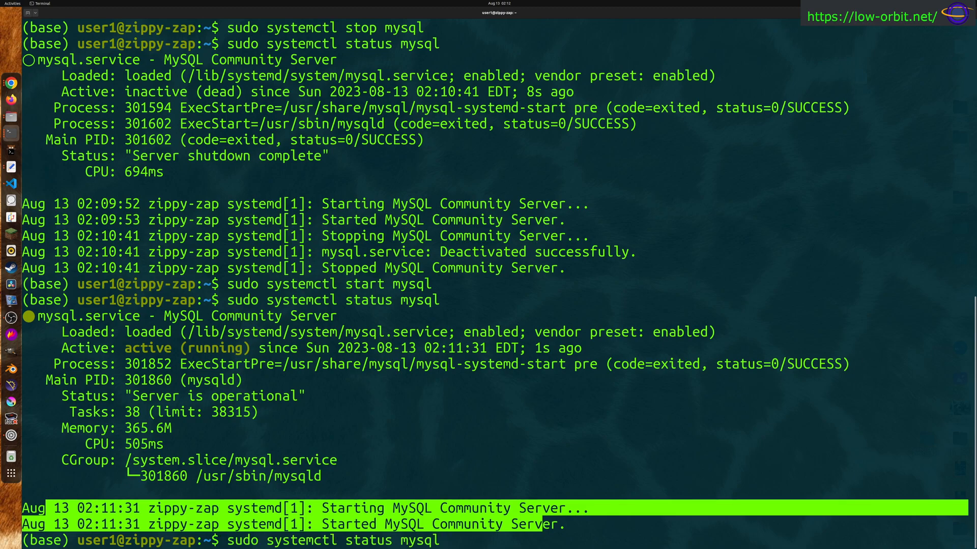
key(Return)
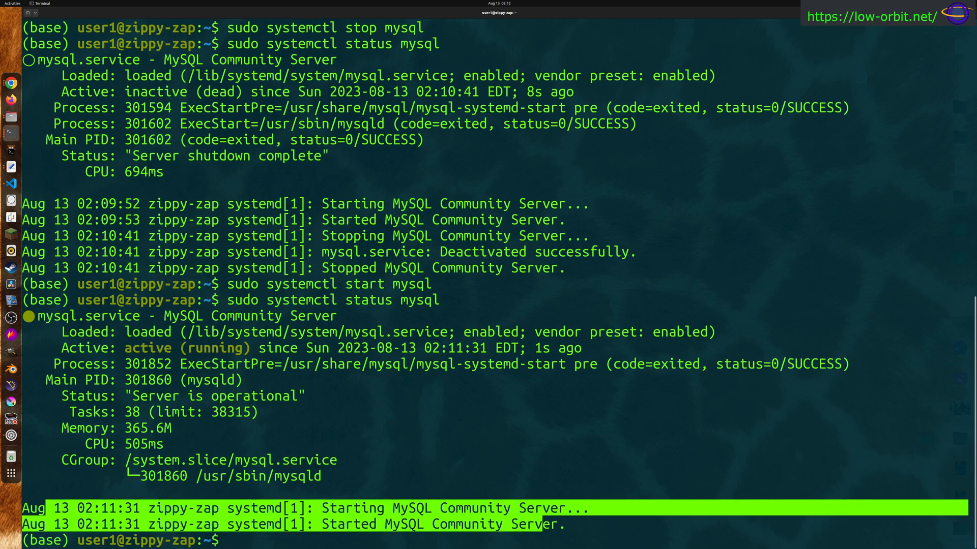
text(sudo systemctl status mysql)
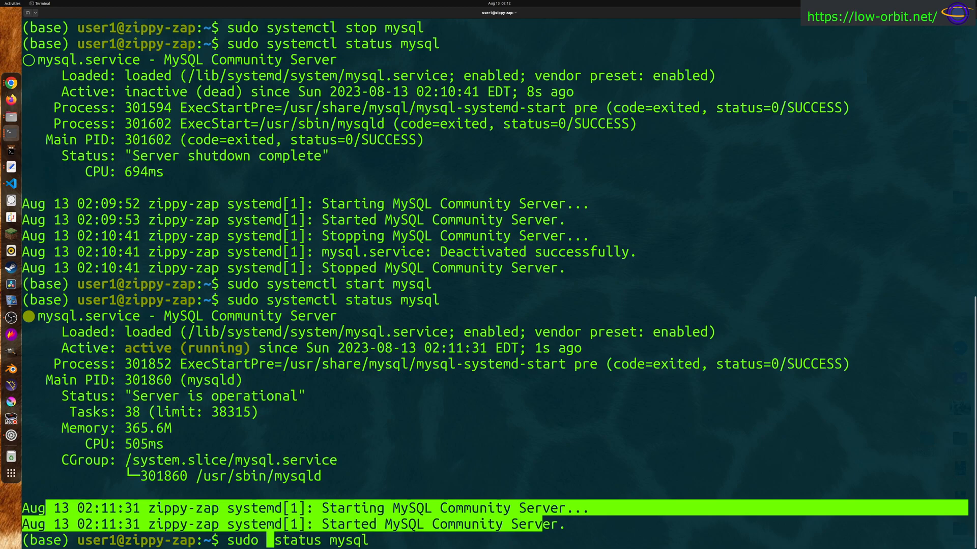
text(service)
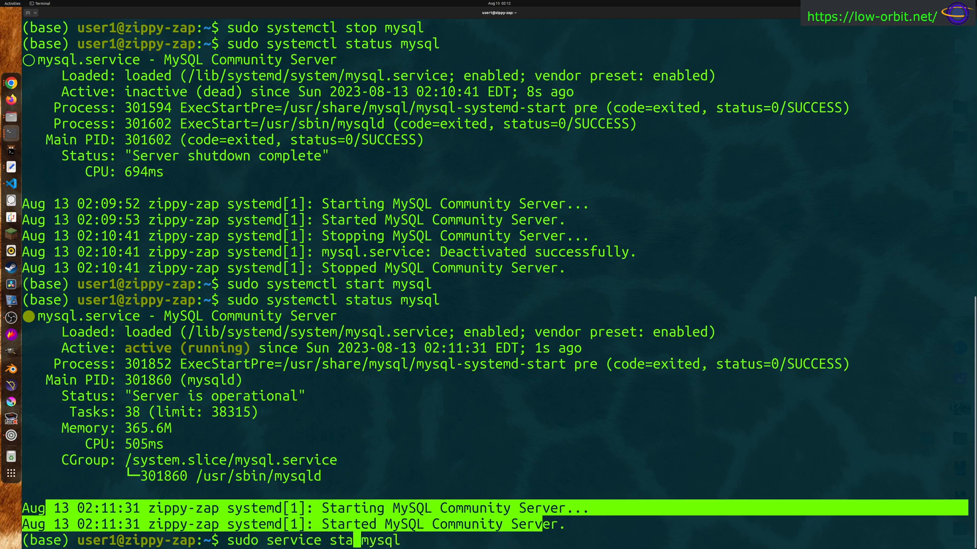
key(BackSpace)
text( statu)
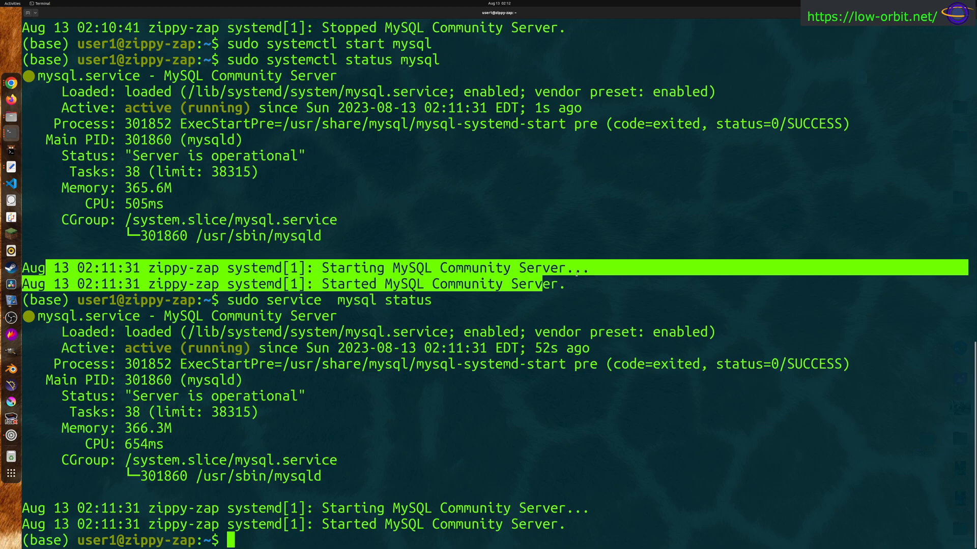
- Restart MySQL with sudo service mysql restart and recall the command
text(sudo service  mysql sta)
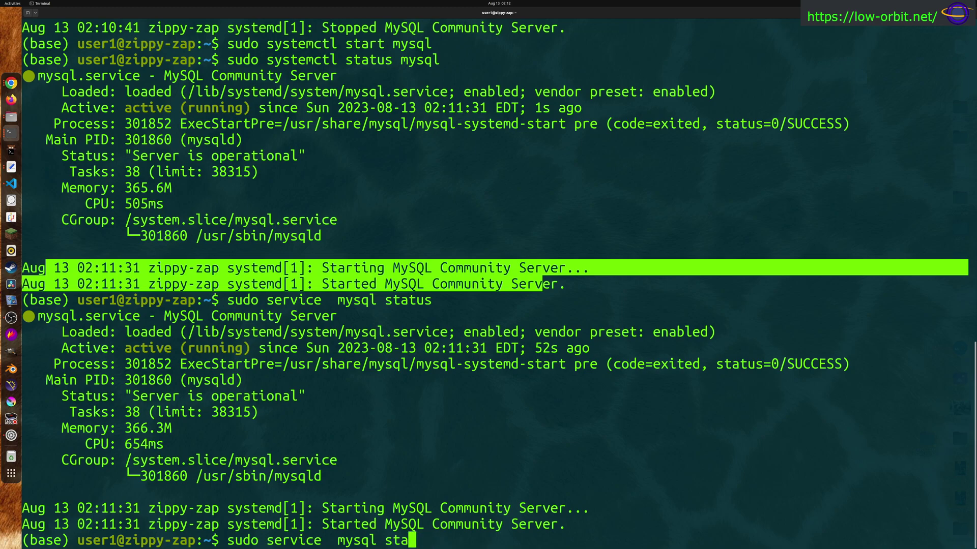
text(resta)
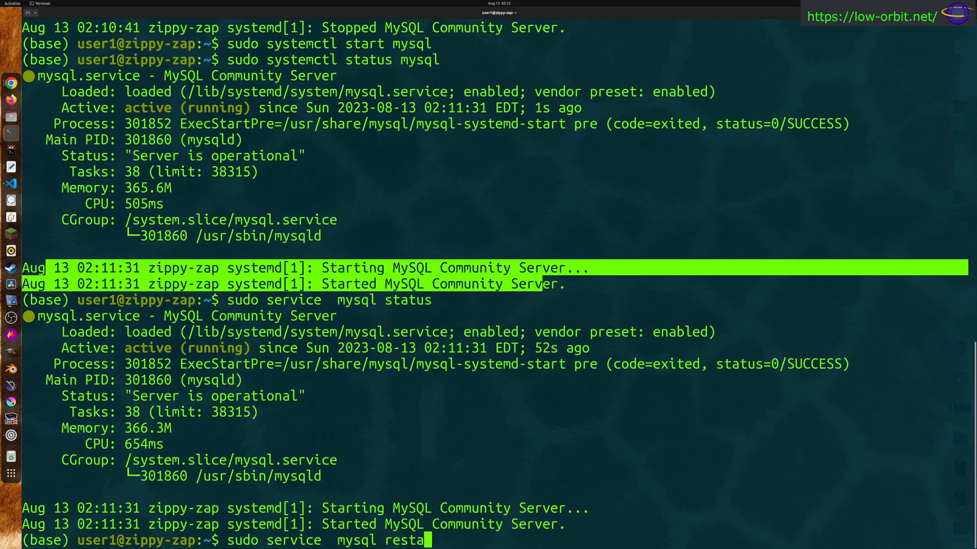
key(Return)
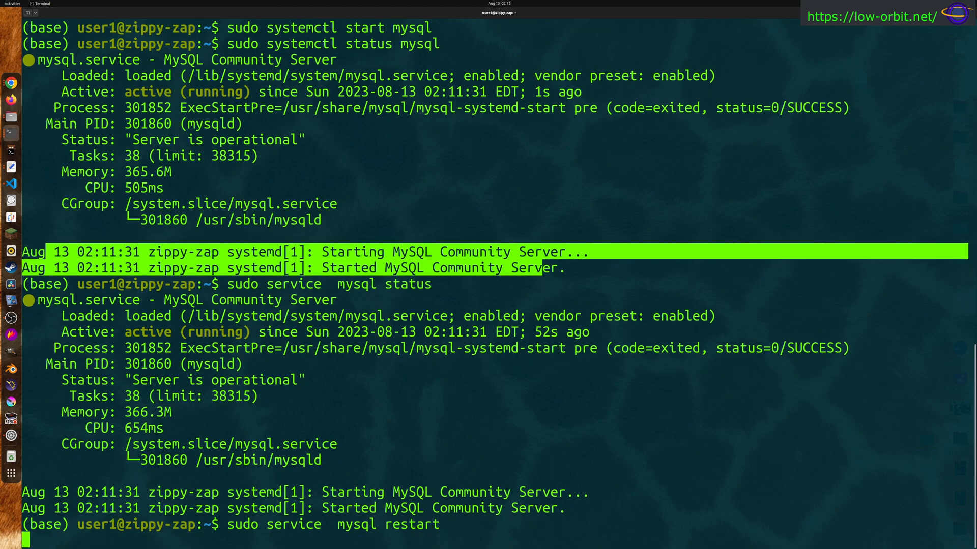
key(Return)
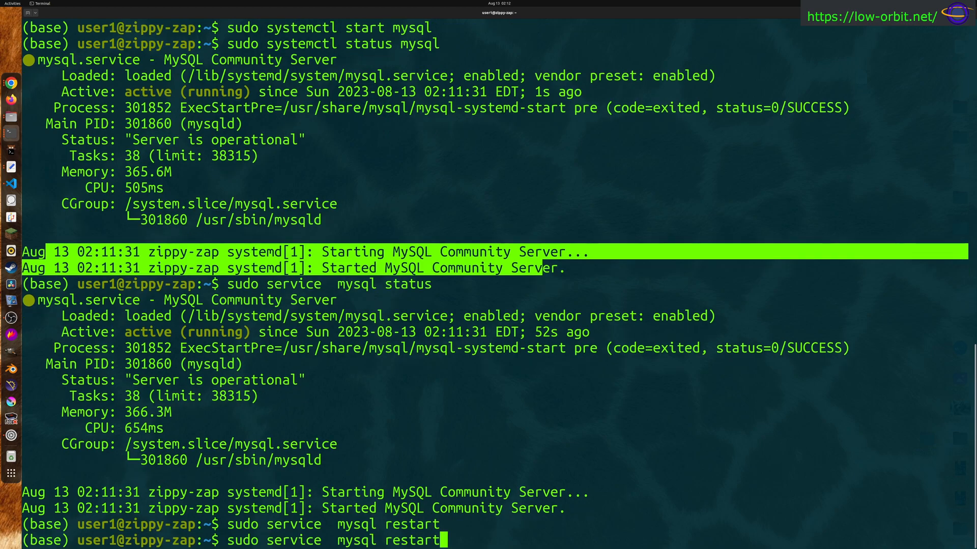
- Run sudo service mysql status, showing MySQL running since 02:12:36 under process 302051
key(Return)
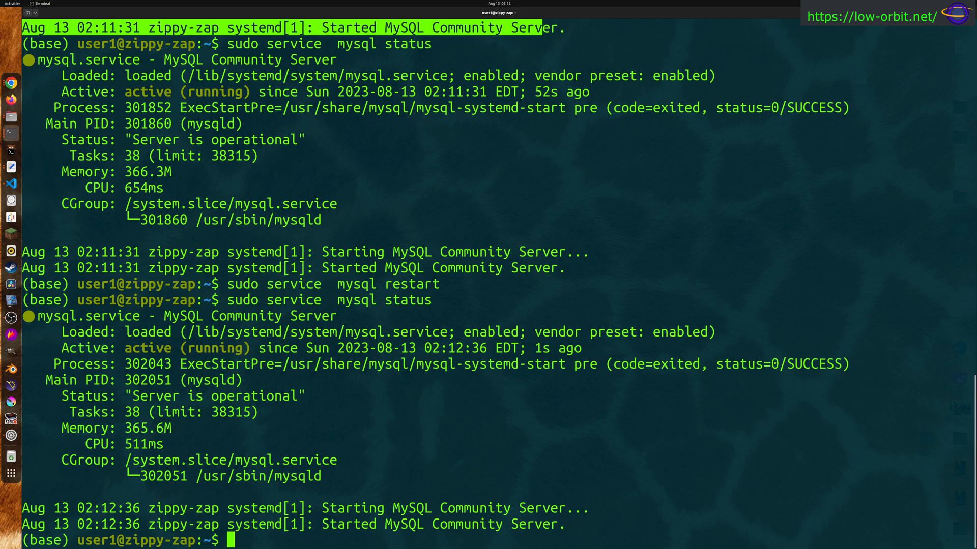
mouse_move(573, 270)
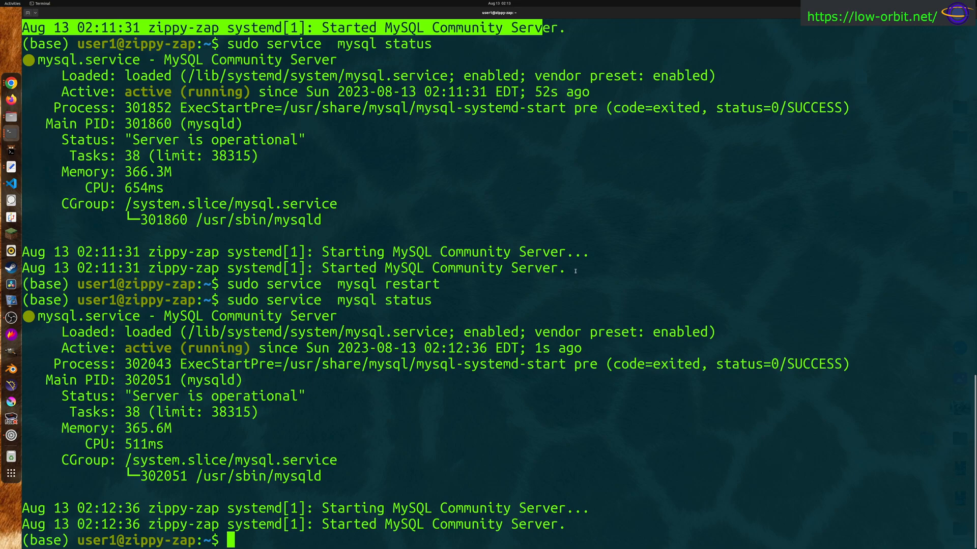
mouse_move(334, 376)
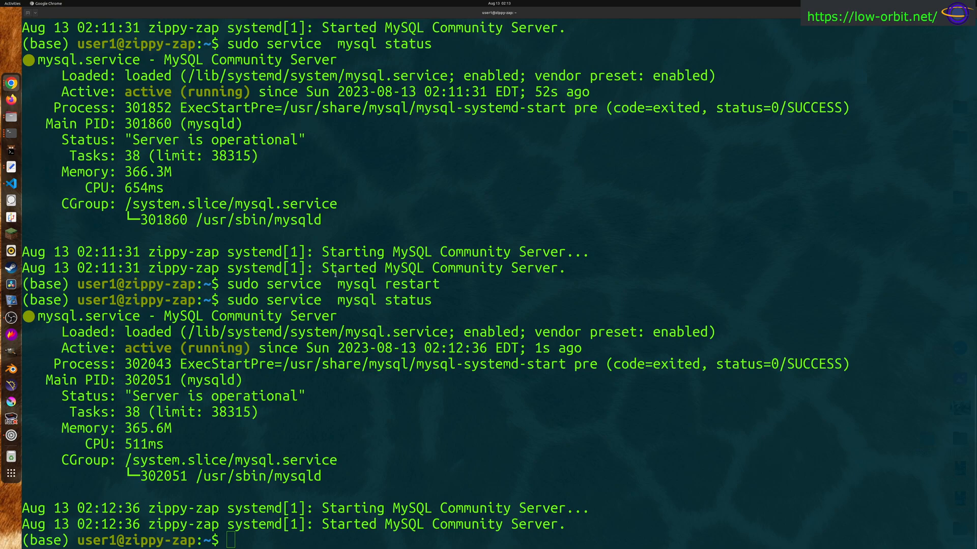
- Run the macOS-style sudo /usr/local/mysql/support-files/mysql.server restart, which hangs with no output
text(sudo /usr/local/mysql/support-files/mysql.server restart)
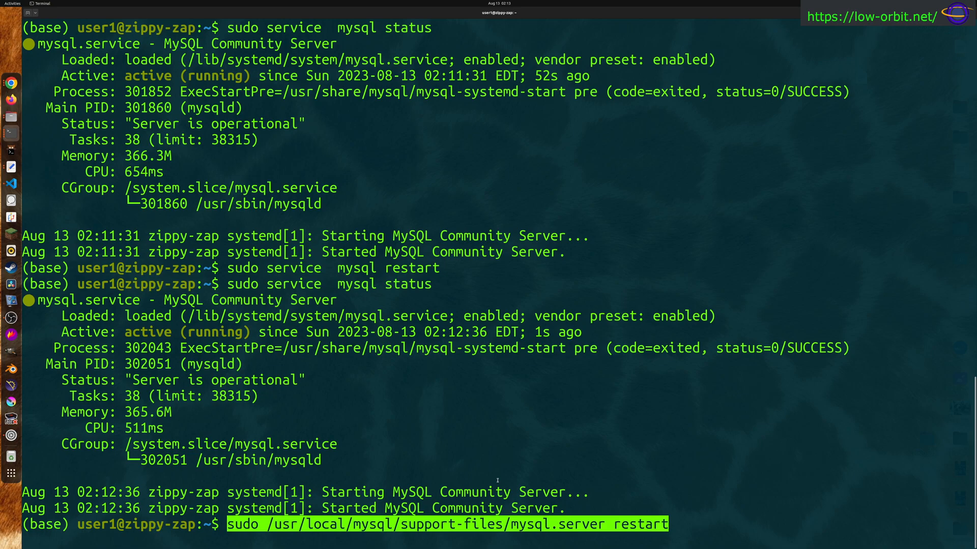
key(Return)
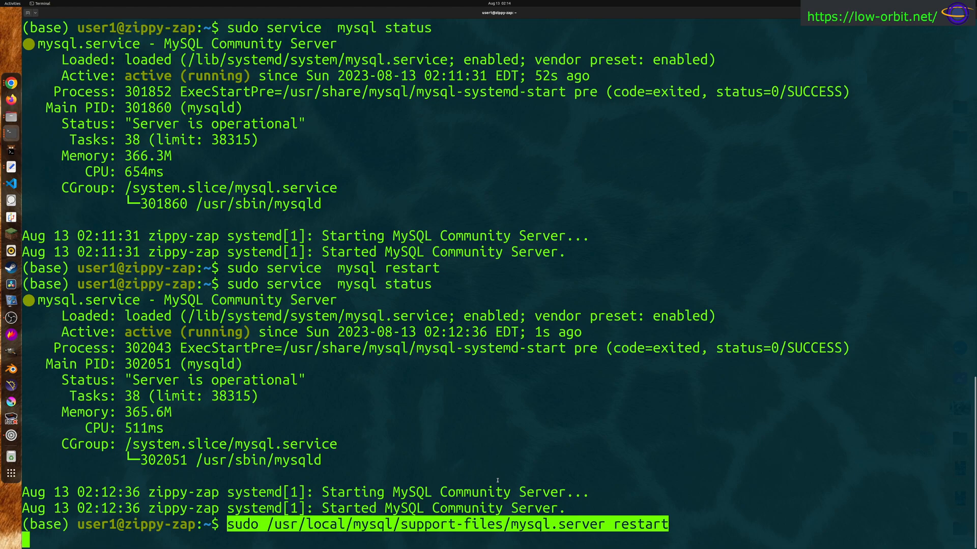
mouse_move(478, 462)
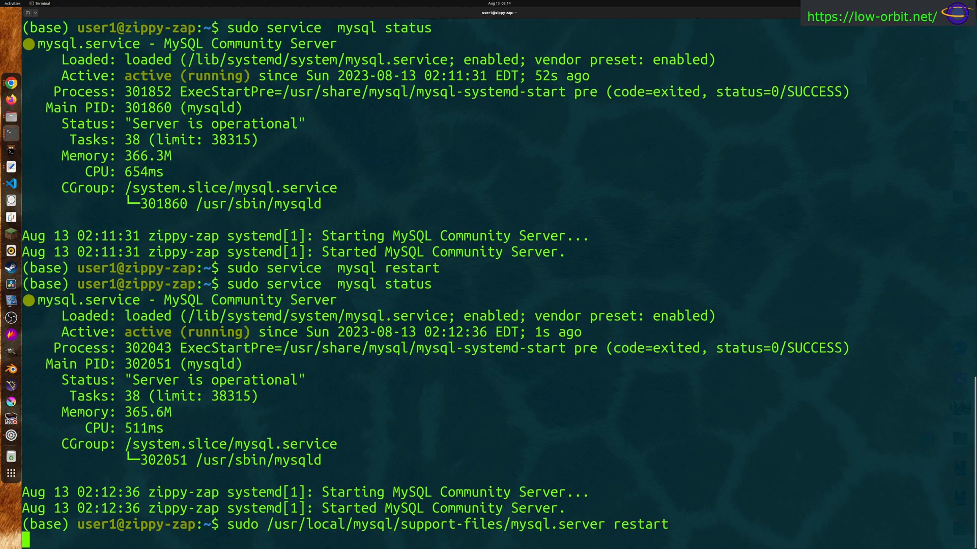
- Cancel the hanging restart and show the release as Ubuntu 22.04.2 LTS via cat /etc/issue
text(cat /et)
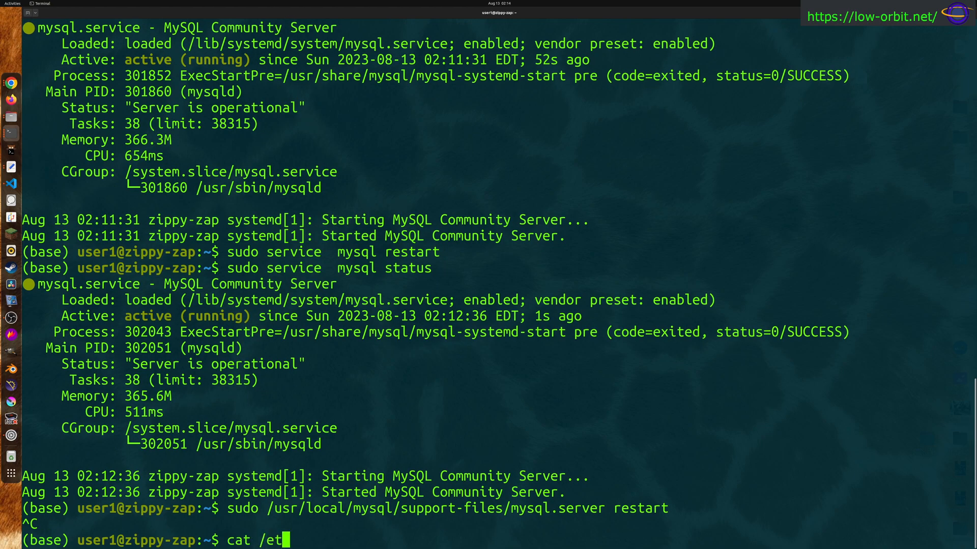
key(Return)
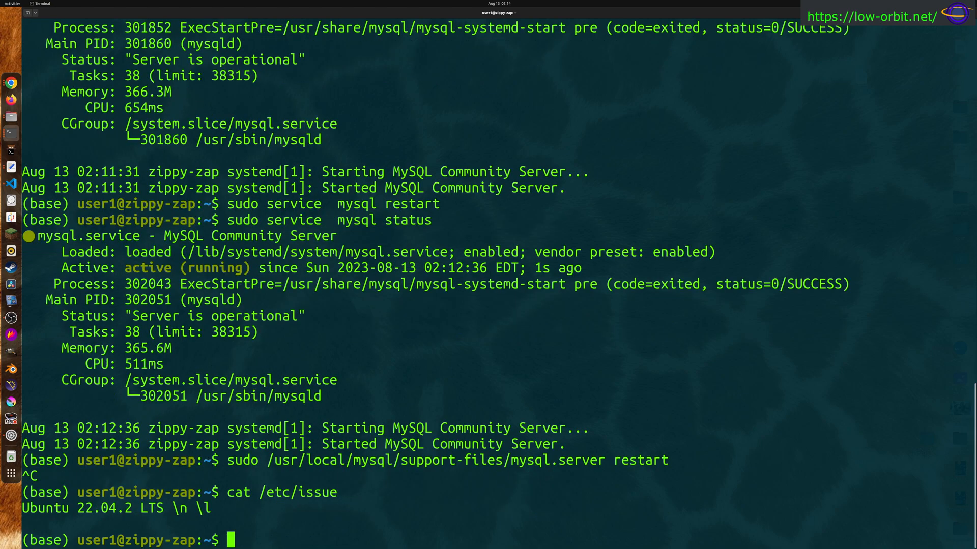
mouse_move(104, 524)
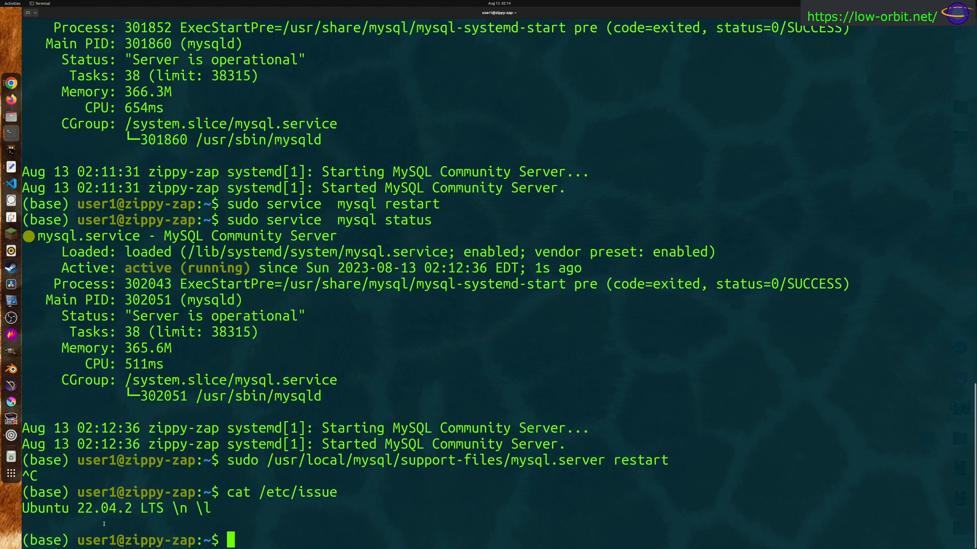